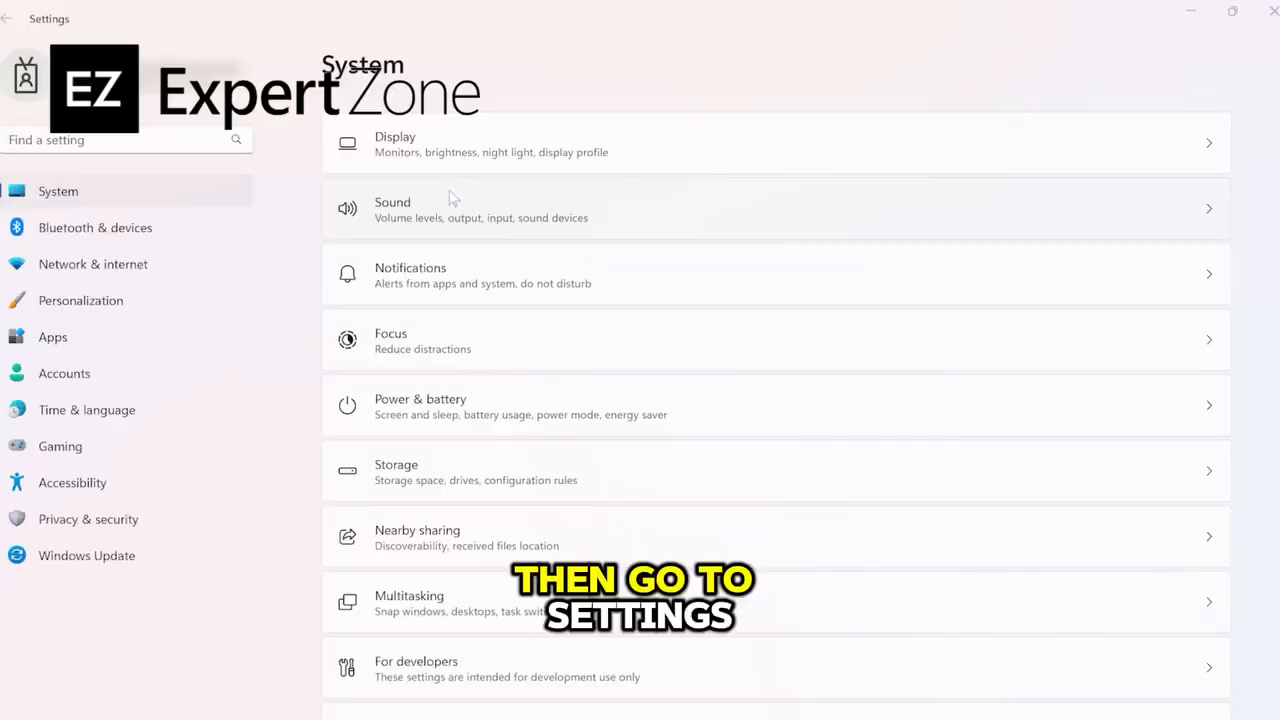
Reach Printers & scanners, check the Wi-Fi connection, and return to the main System settings.
click(96, 228)
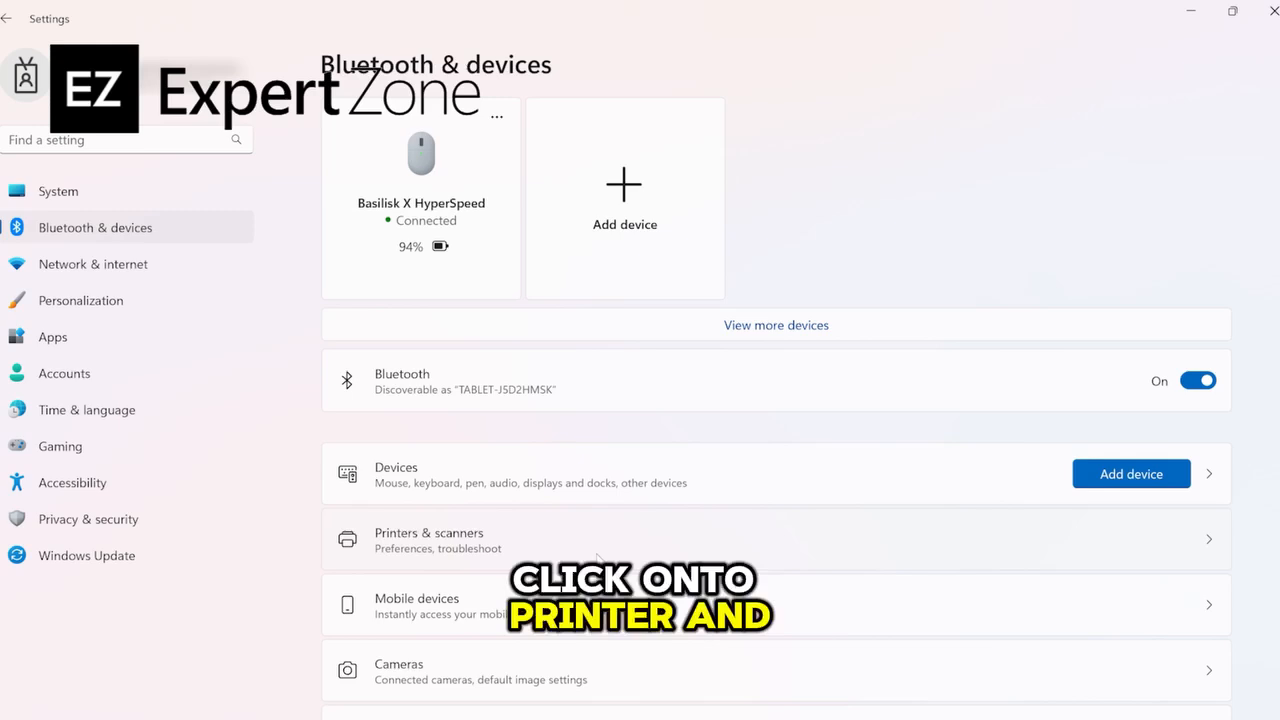
click(428, 540)
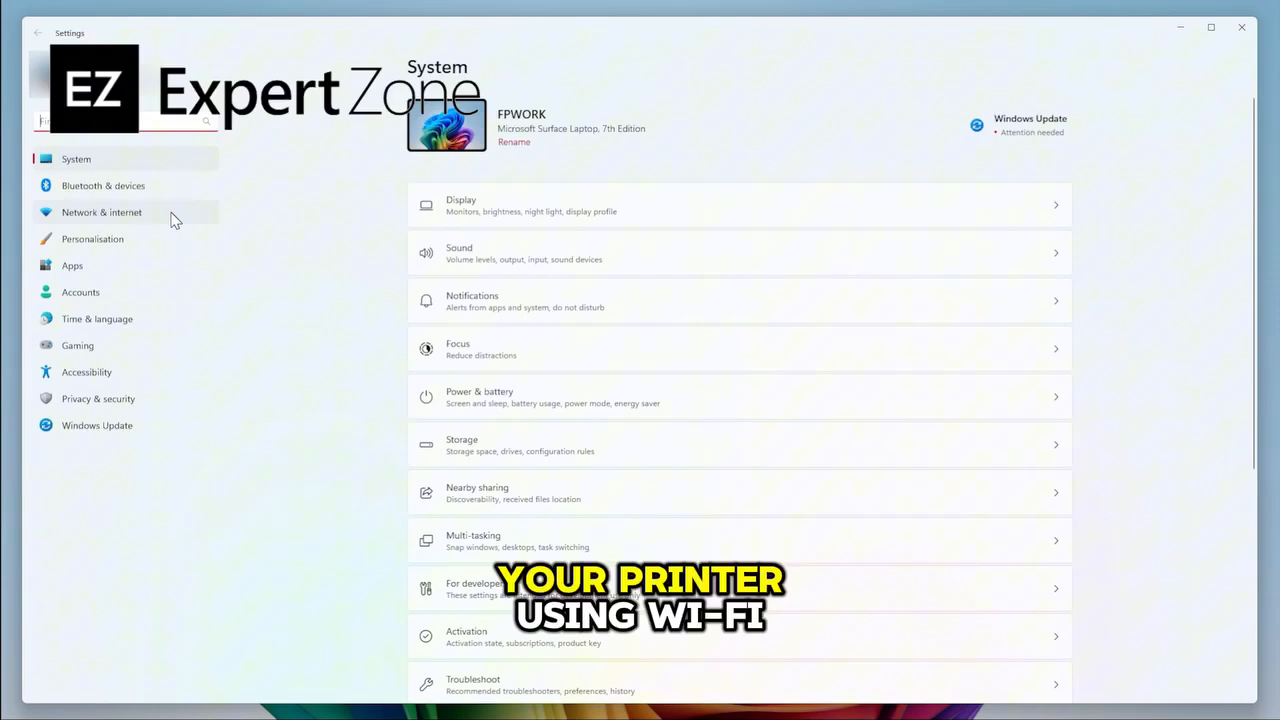
click(100, 212)
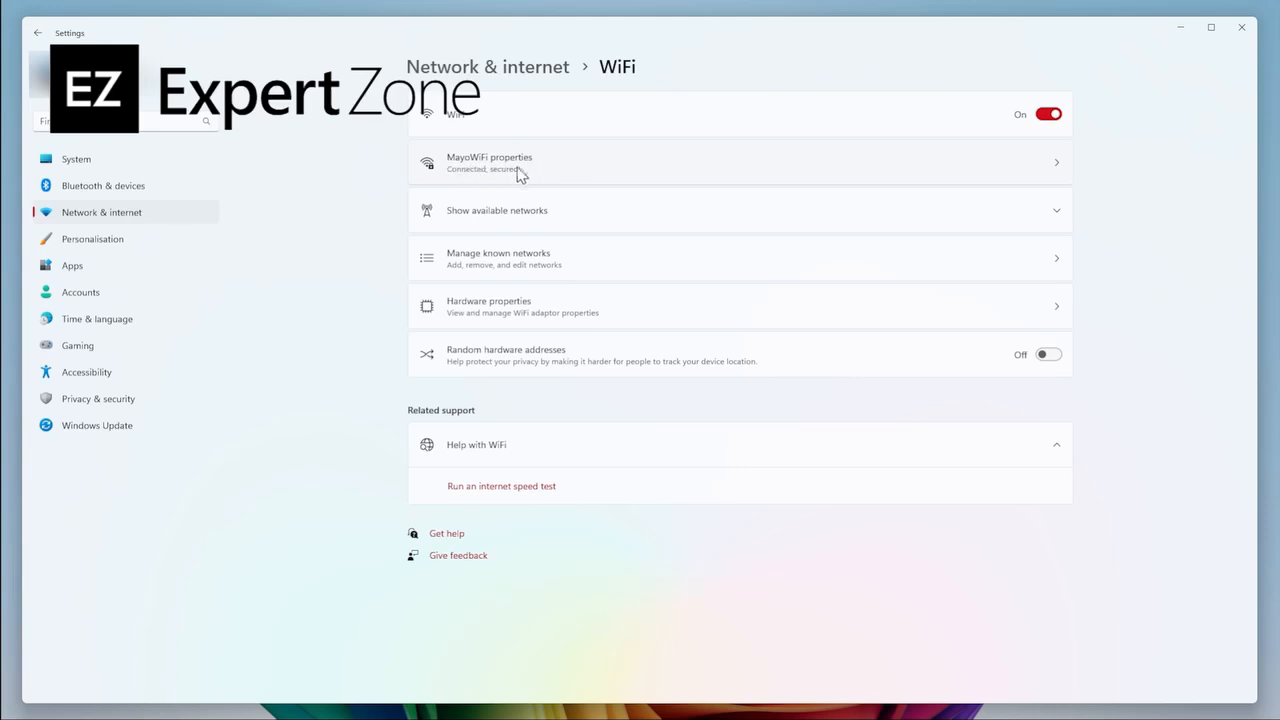
click(76, 158)
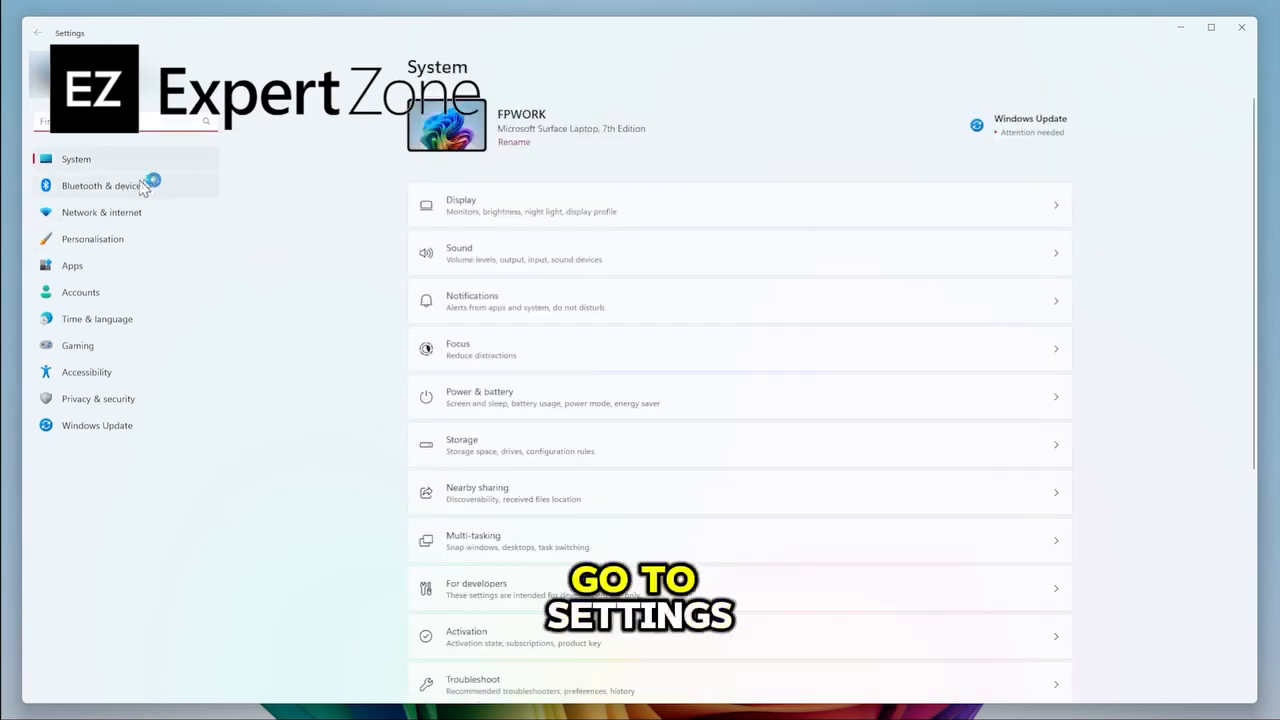
Return to Printers & scanners under Bluetooth & devices and start Add device for a new printer.
click(104, 184)
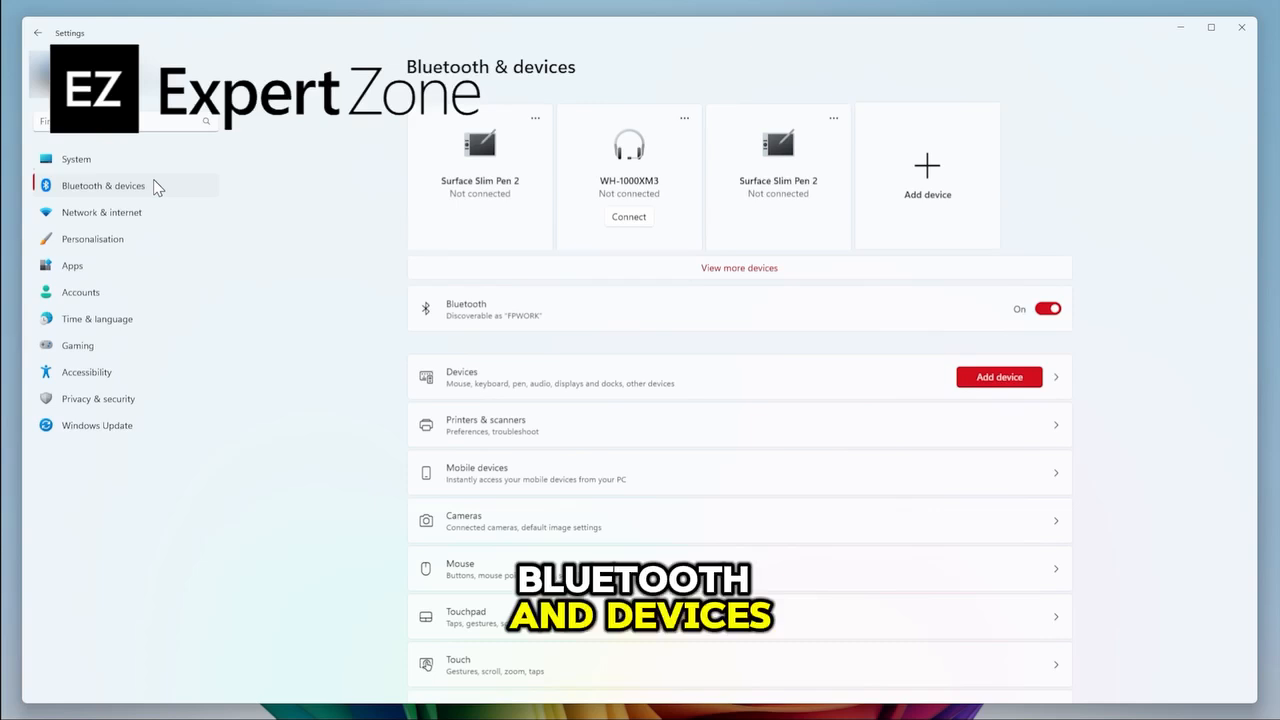
scroll(down, 3)
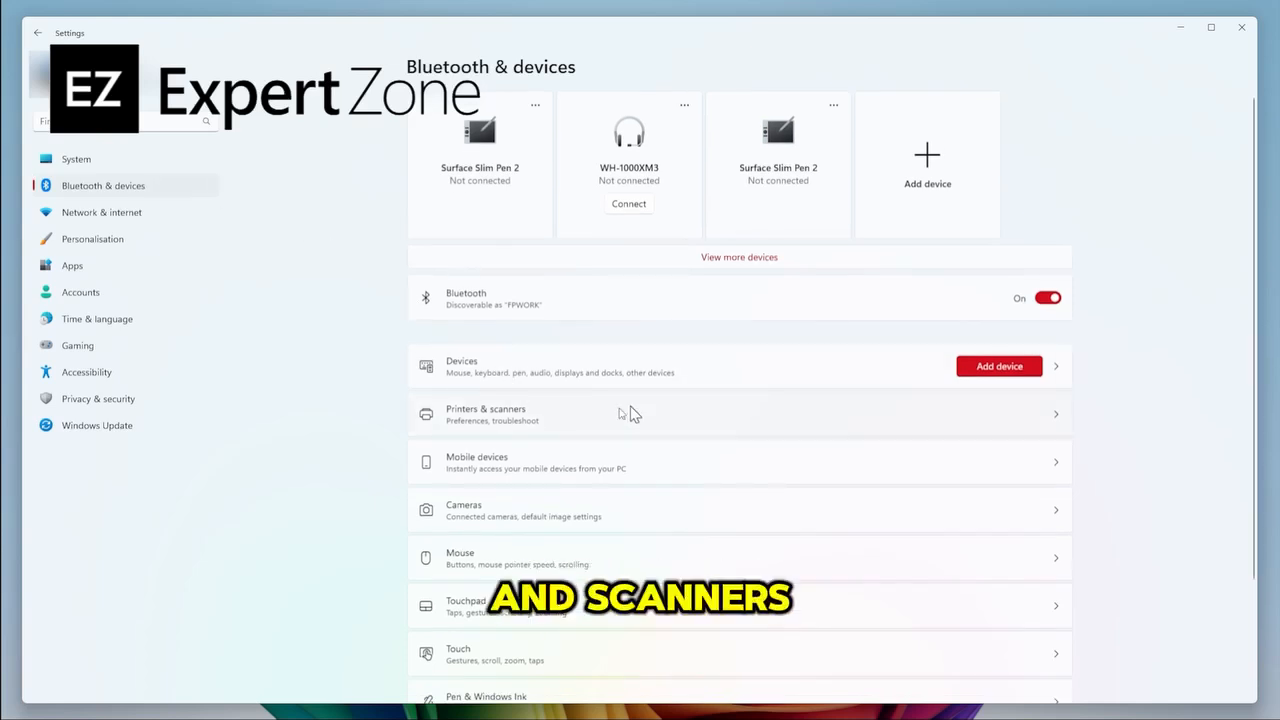
click(484, 414)
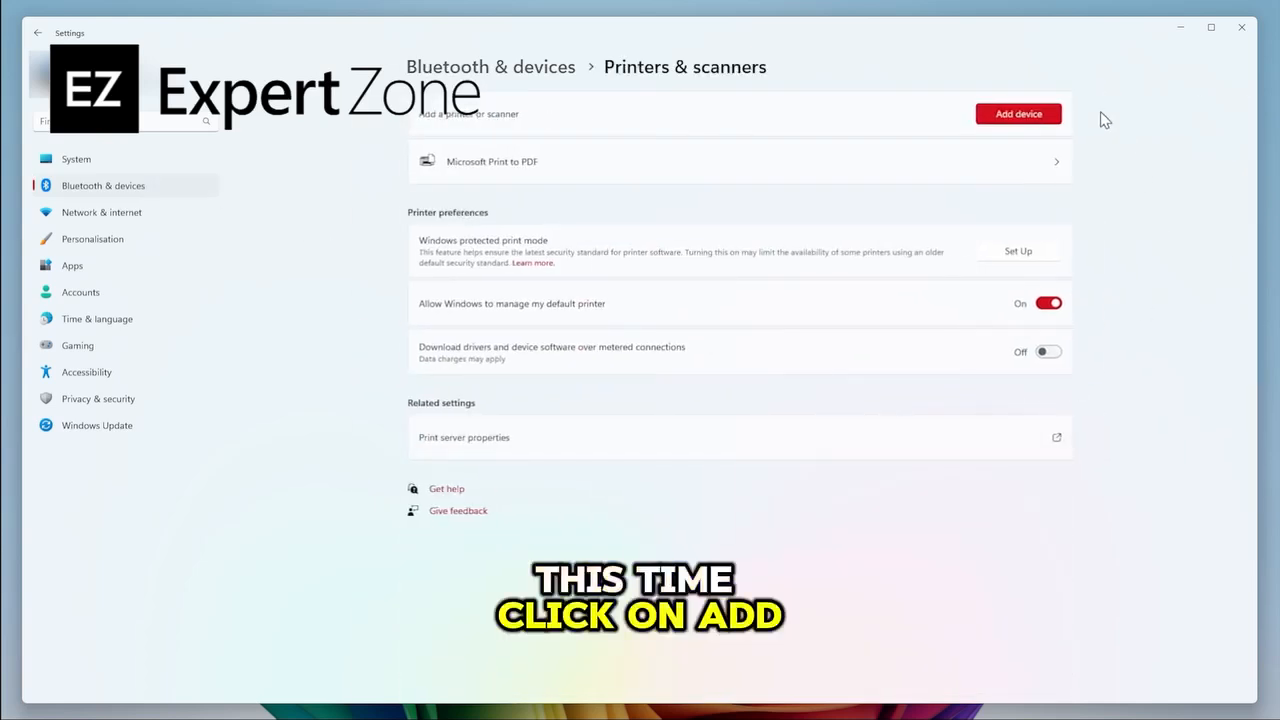
click(1018, 112)
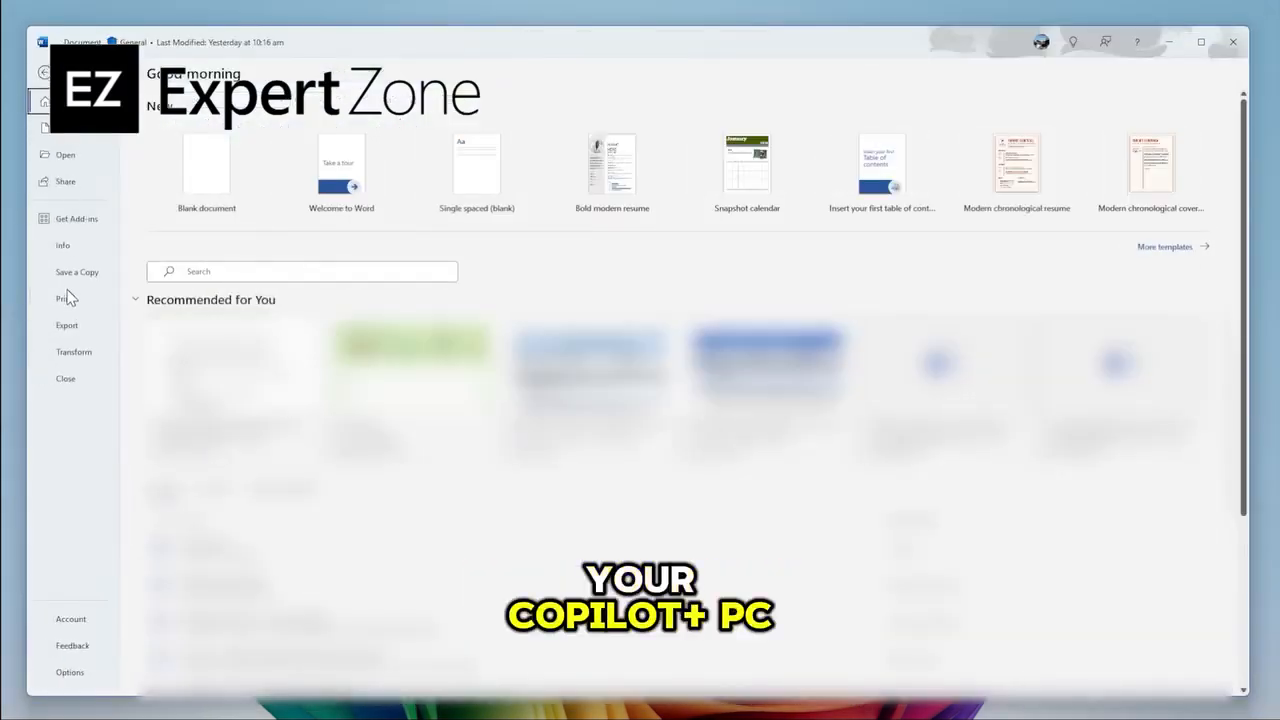
Show Word's Print screen for the reward chart and check the Printer dropdown for the HP printer.
click(64, 298)
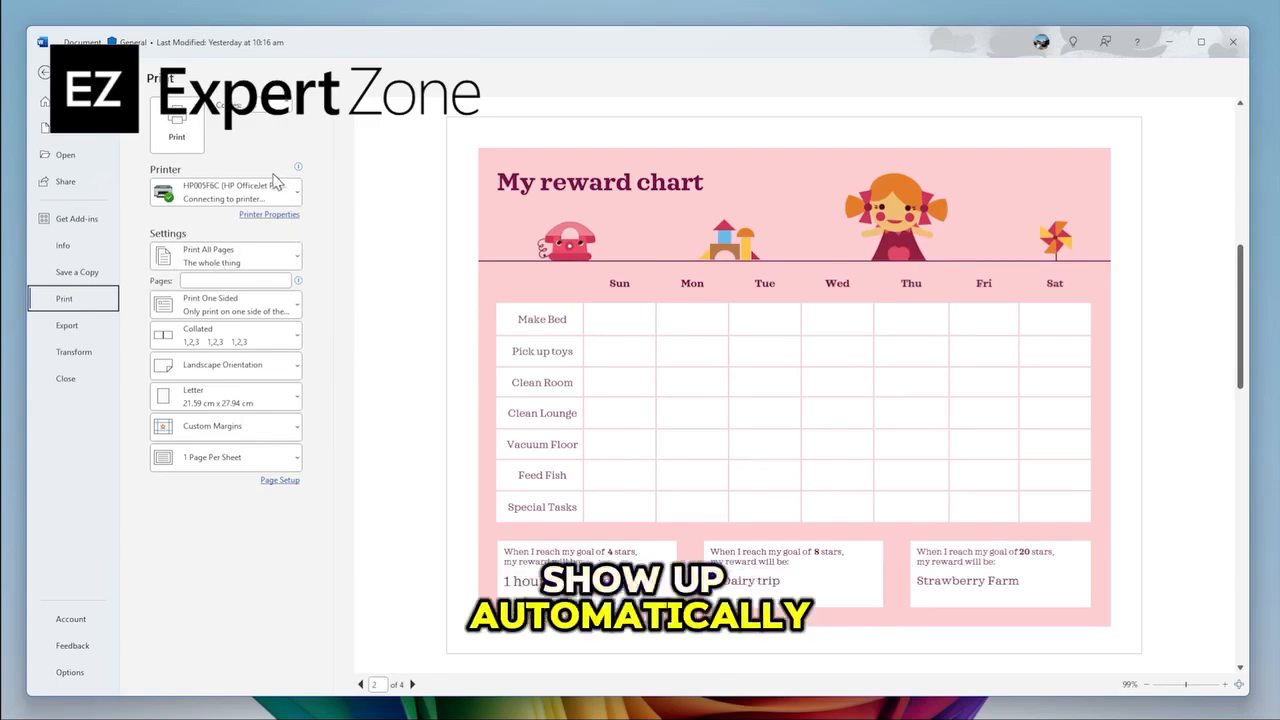
click(176, 124)
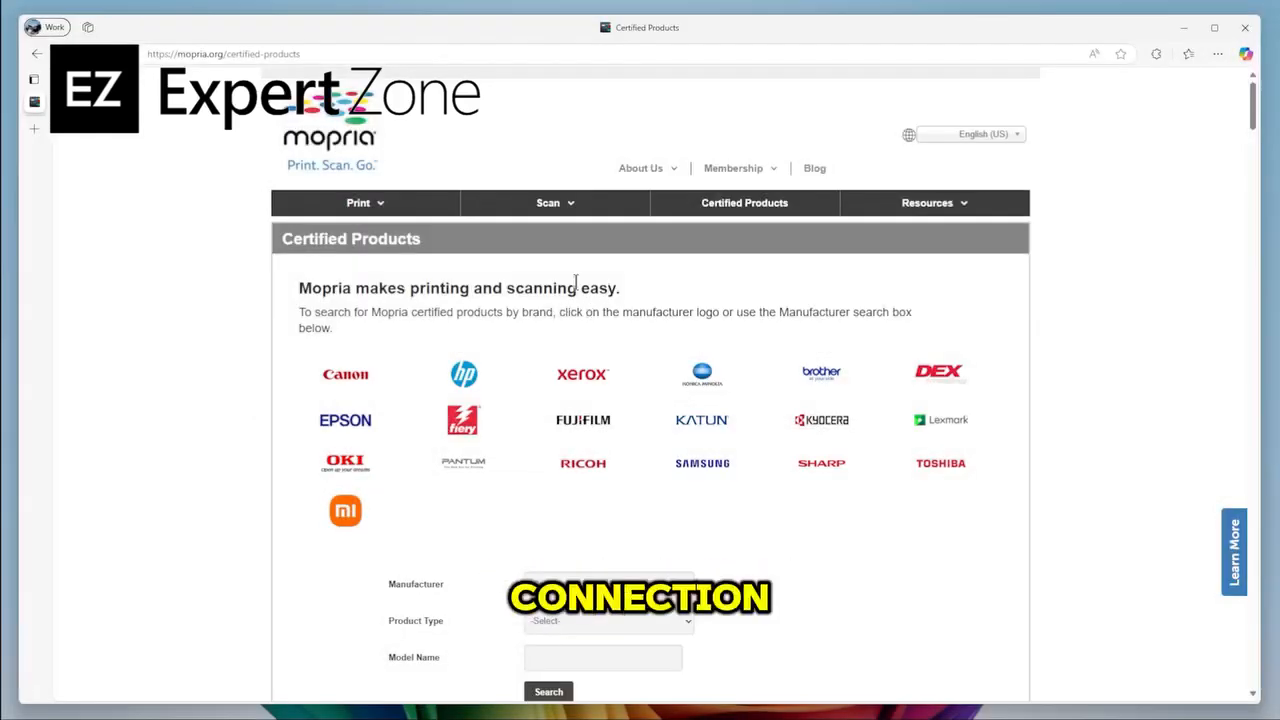
scroll(down, 3)
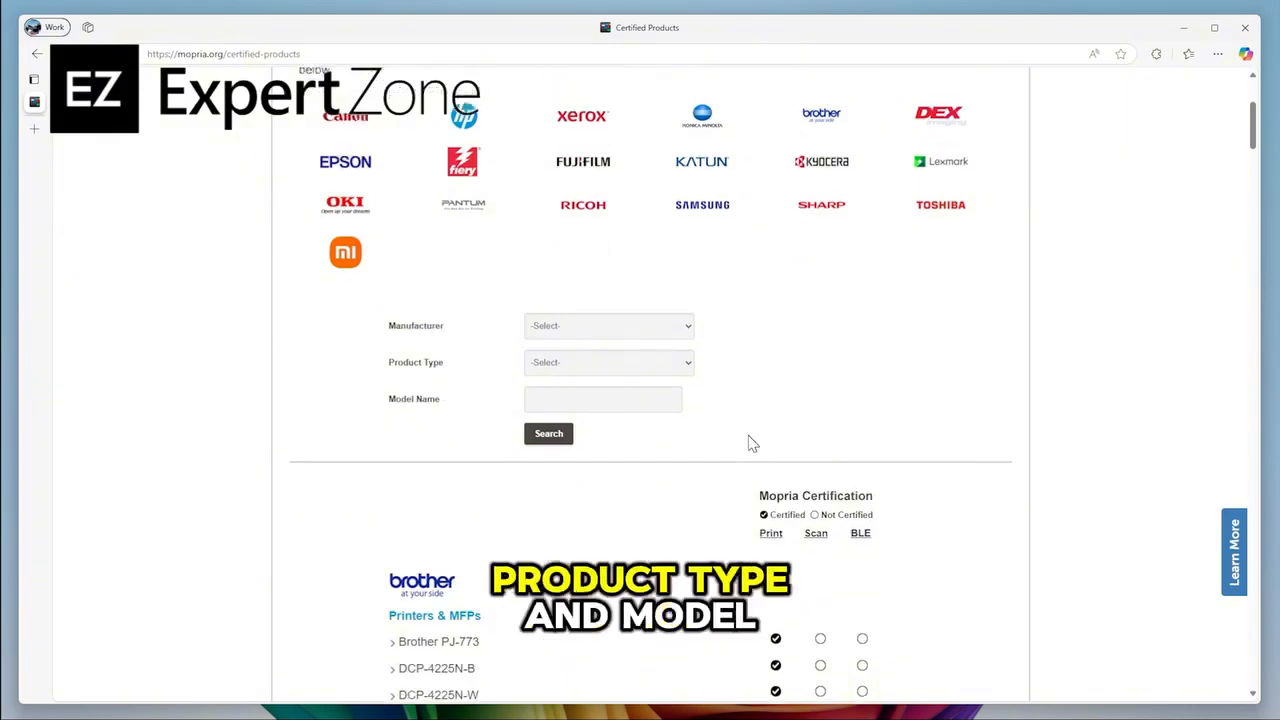
scroll(down, 3)
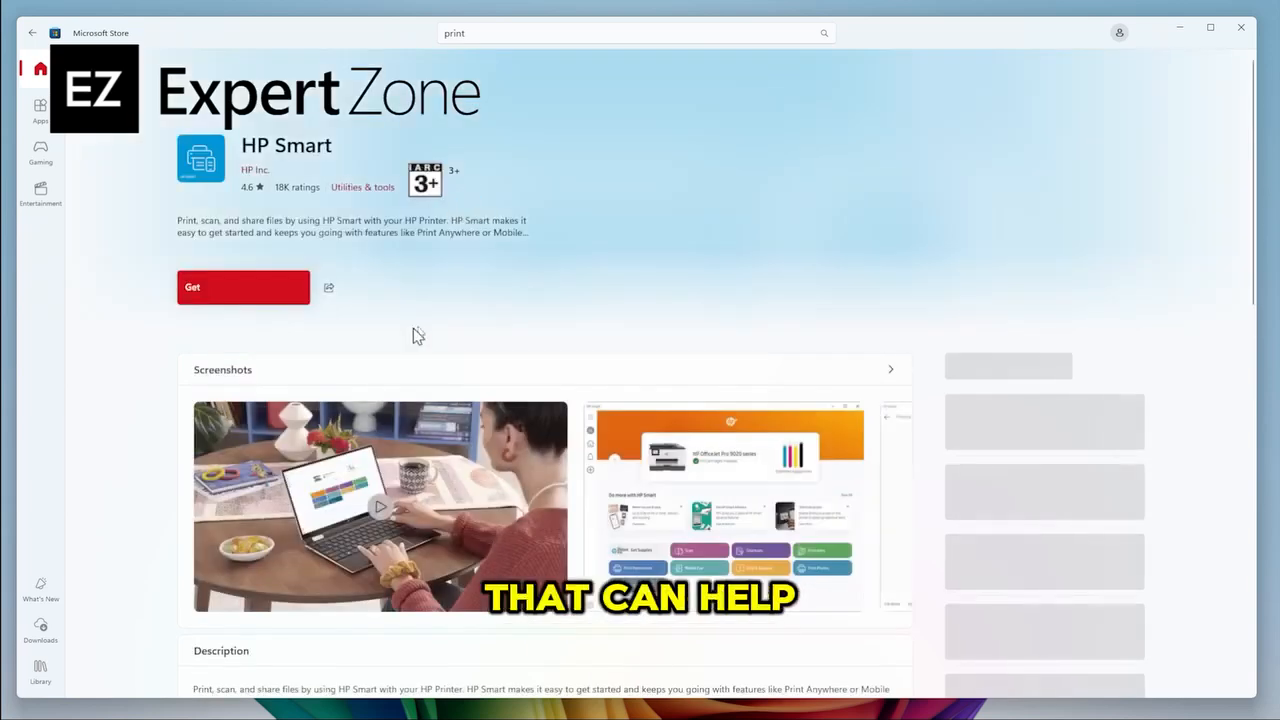
Get the HP Smart app so its download begins preparing in Microsoft Store.
click(244, 288)
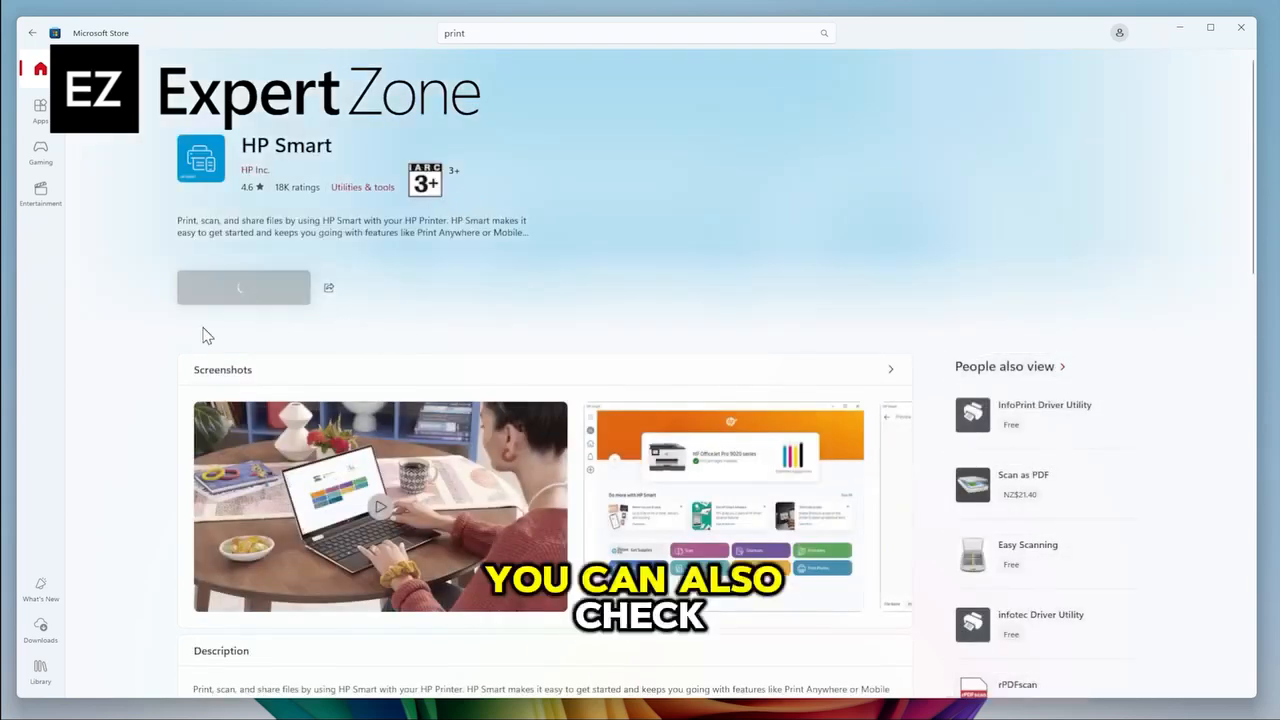
click(244, 288)
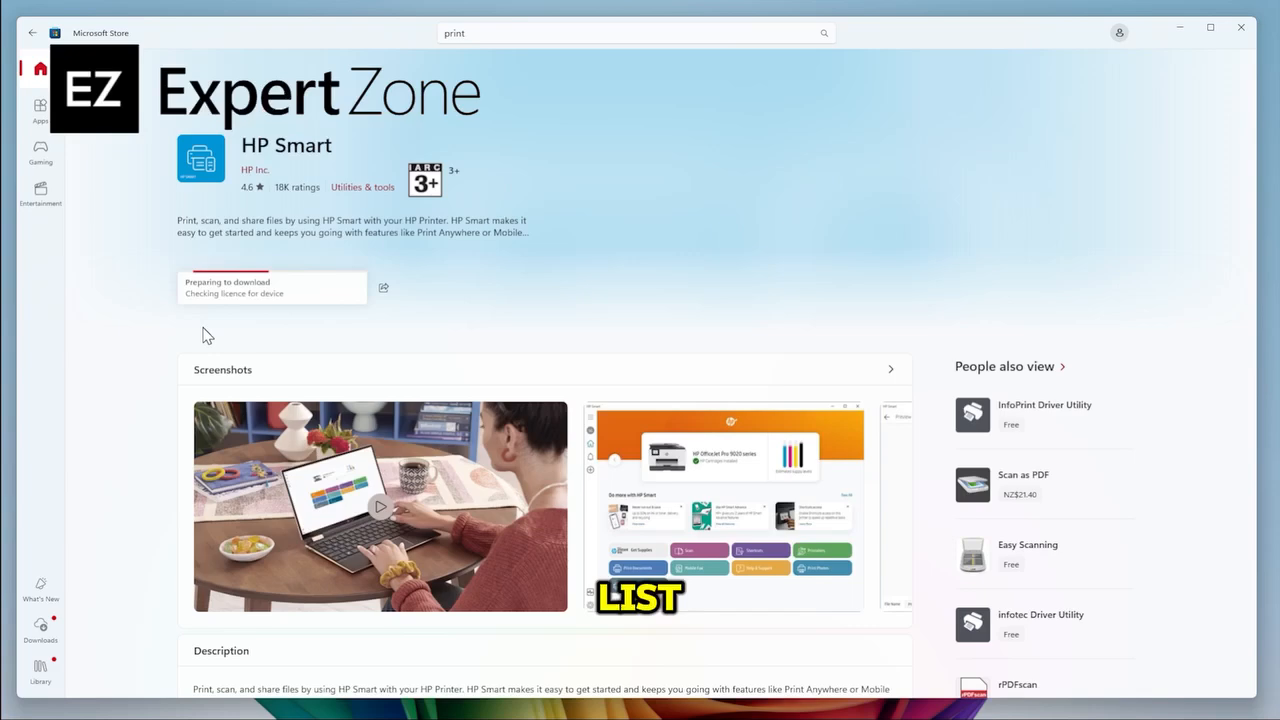